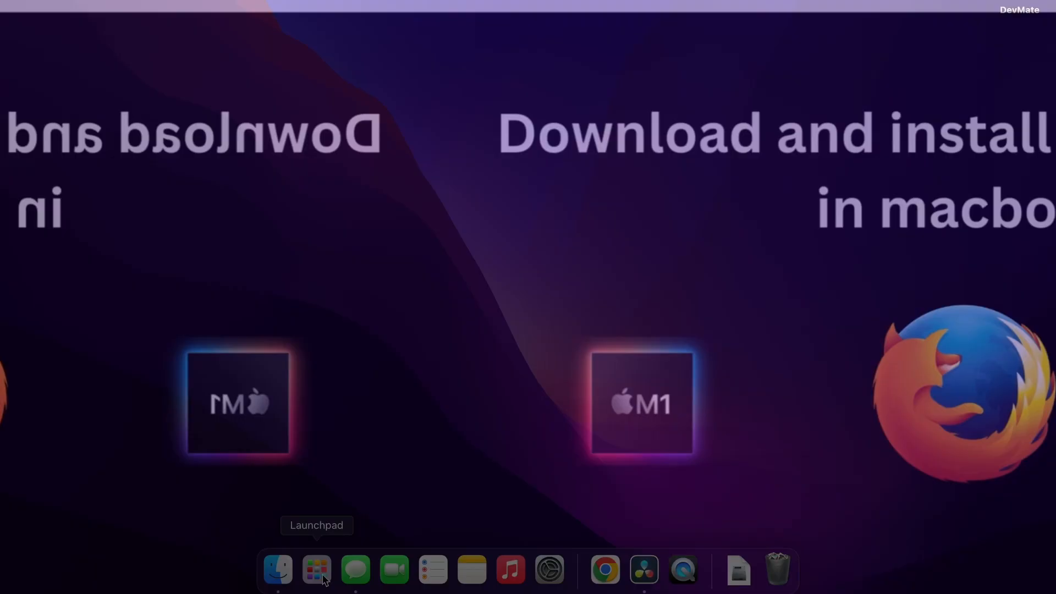
Search Launchpad for "saf" so Safari is the only app shown
left_click(315, 569)
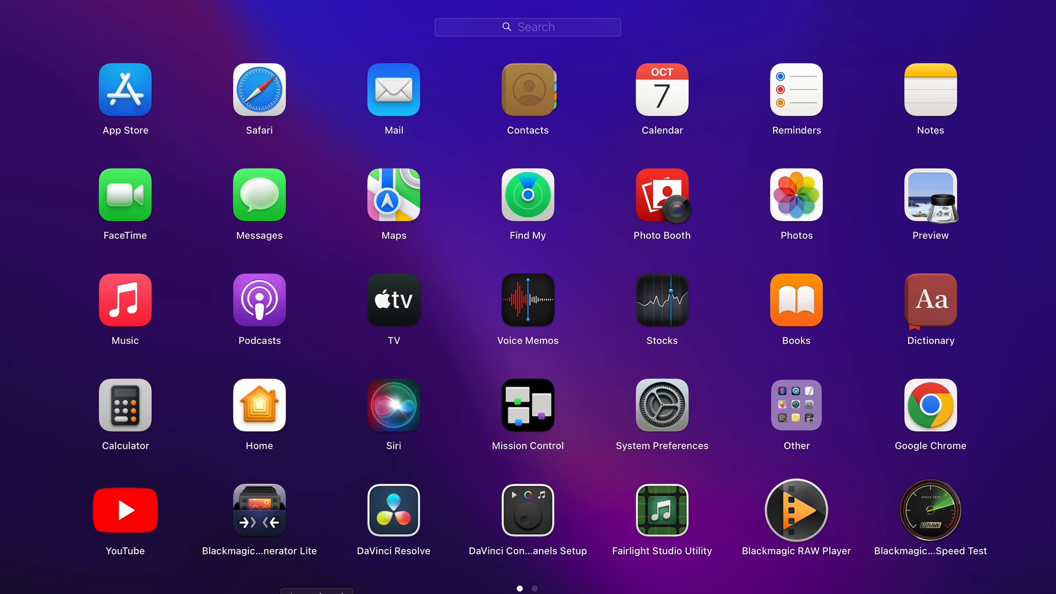
type("saf")
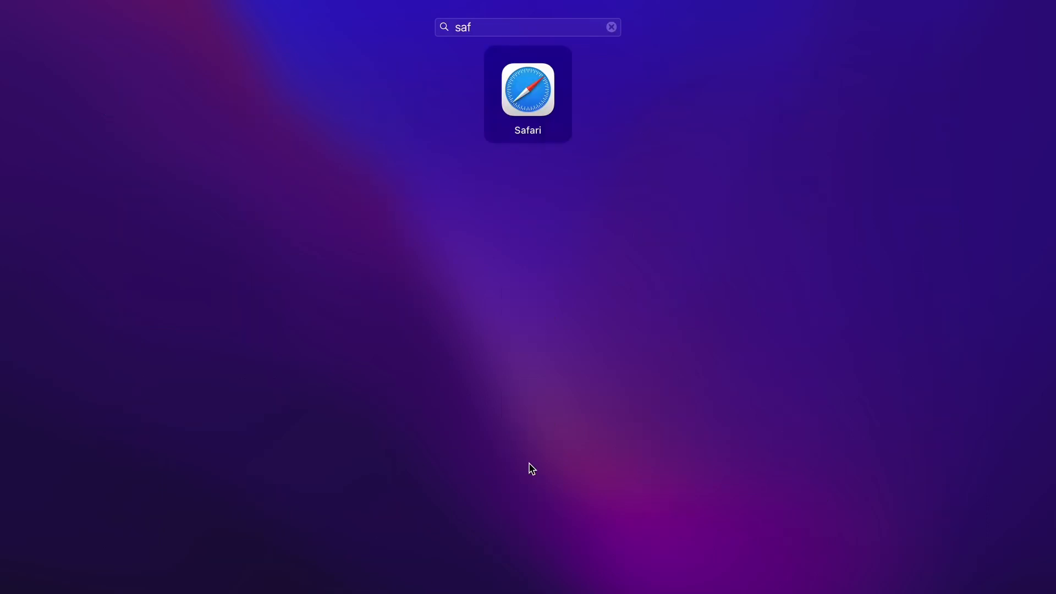
Launch Safari and search "download mozilla firefox" to reach mozilla.org's Firefox for Desktop page
left_click(526, 89)
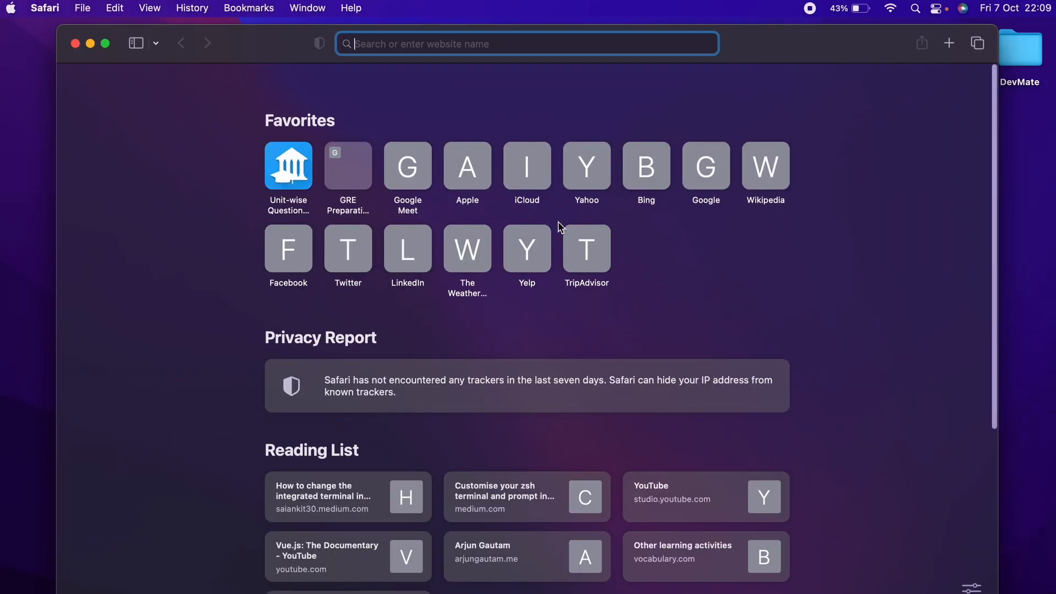
type("download mozi")
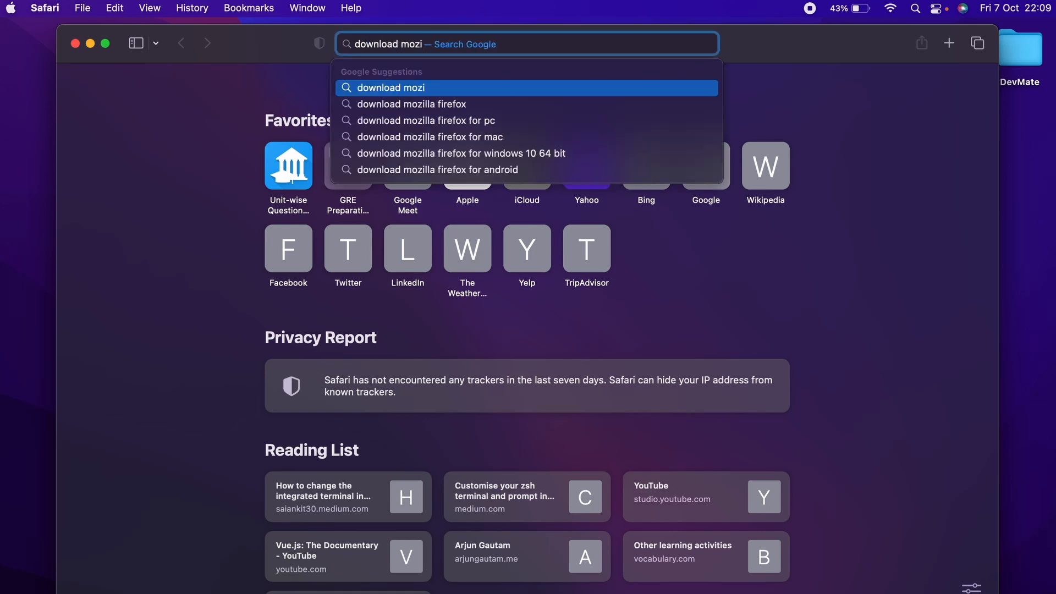
left_click(412, 104)
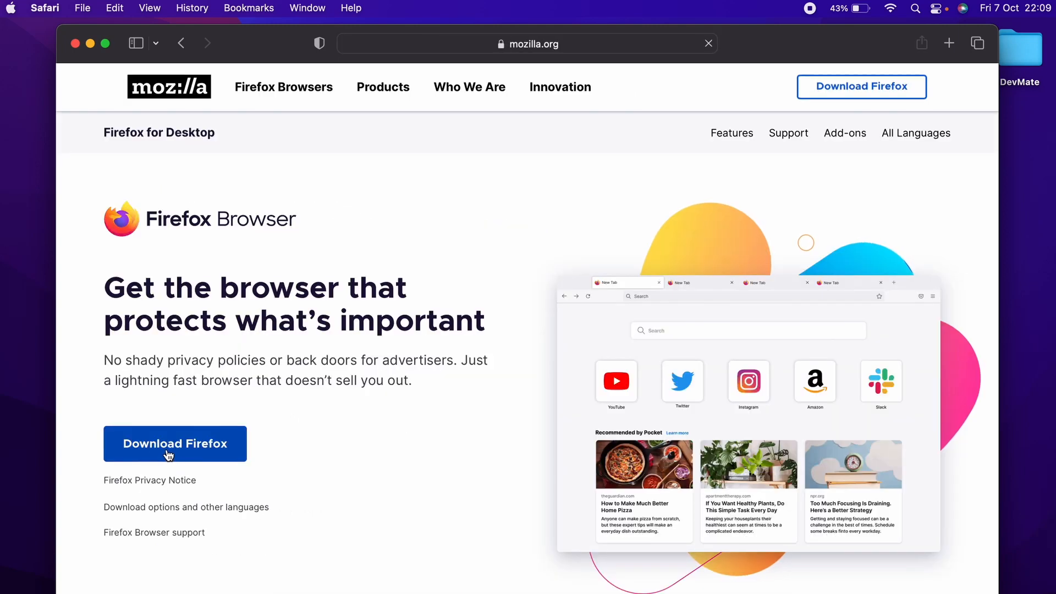
Download Firefox 105.0.2.dmg, allowing mozilla.org downloads, and reveal it in the Downloads folder
left_click(174, 444)
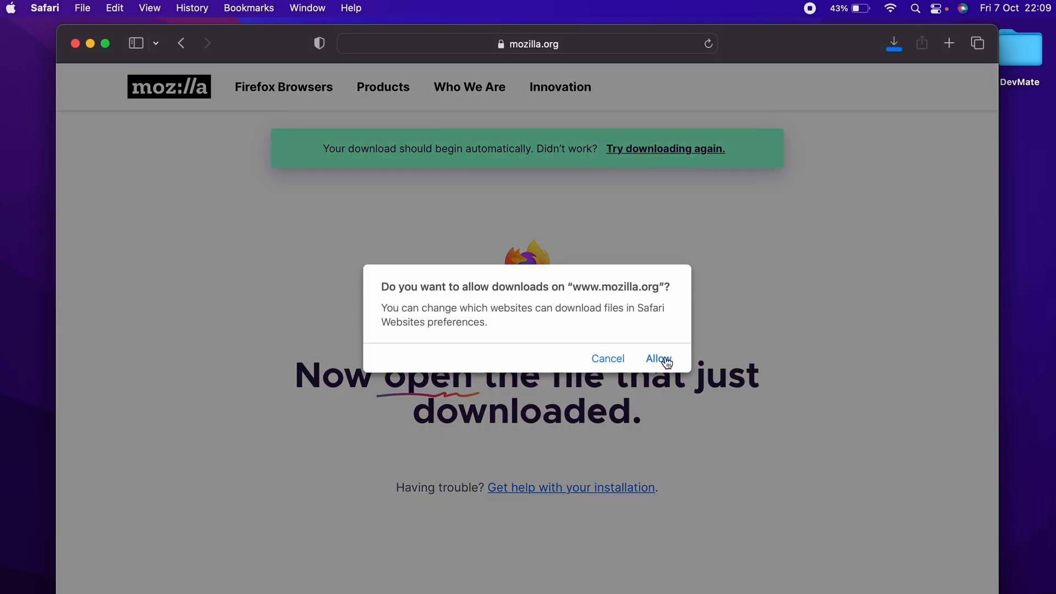
left_click(658, 359)
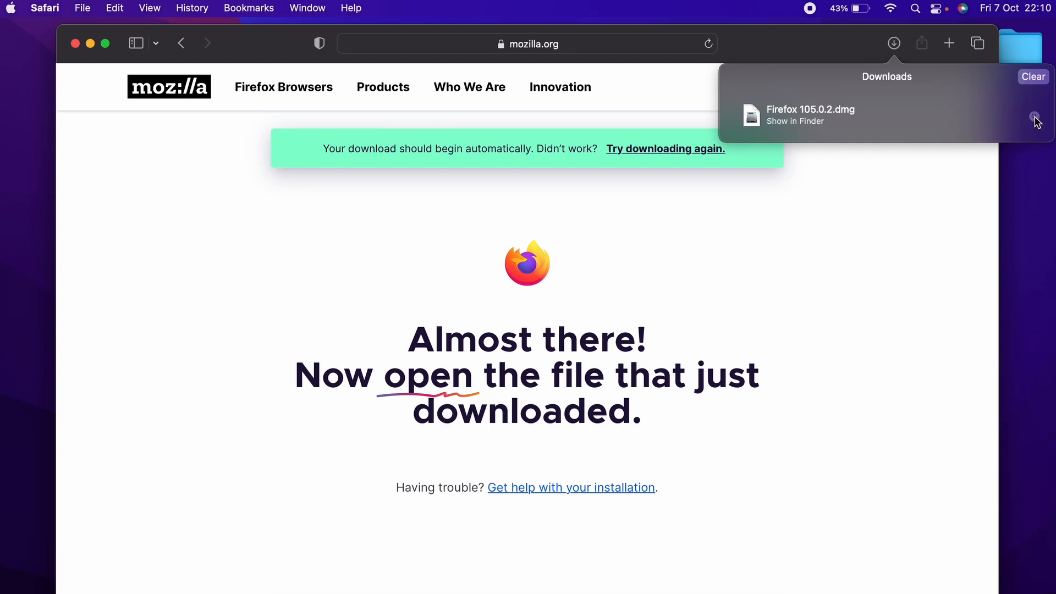
left_click(793, 121)
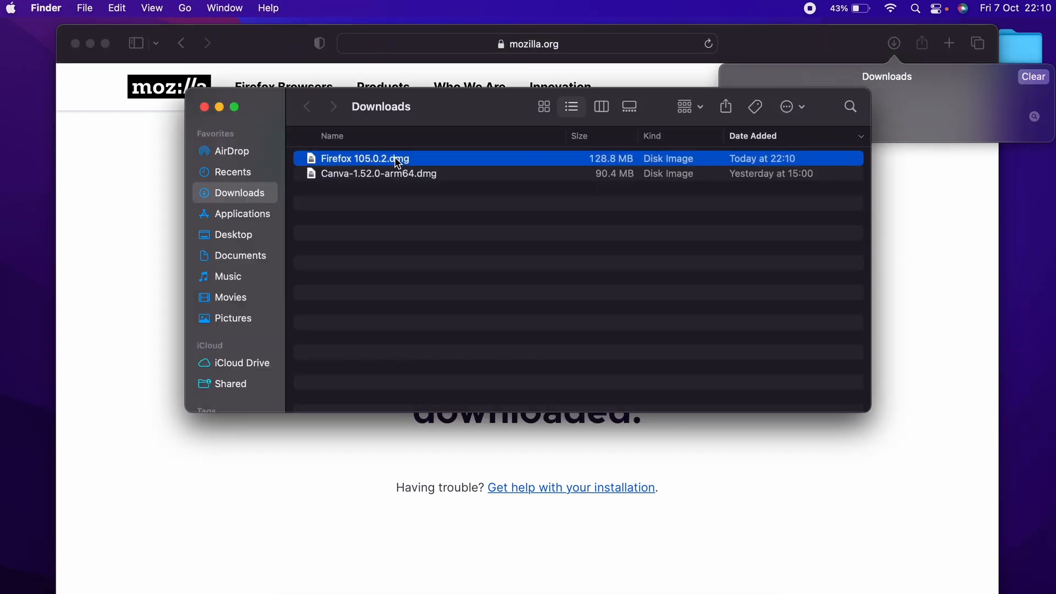
Mount Firefox 105.0.2.dmg and drag Firefox into the Applications folder
double_click(364, 159)
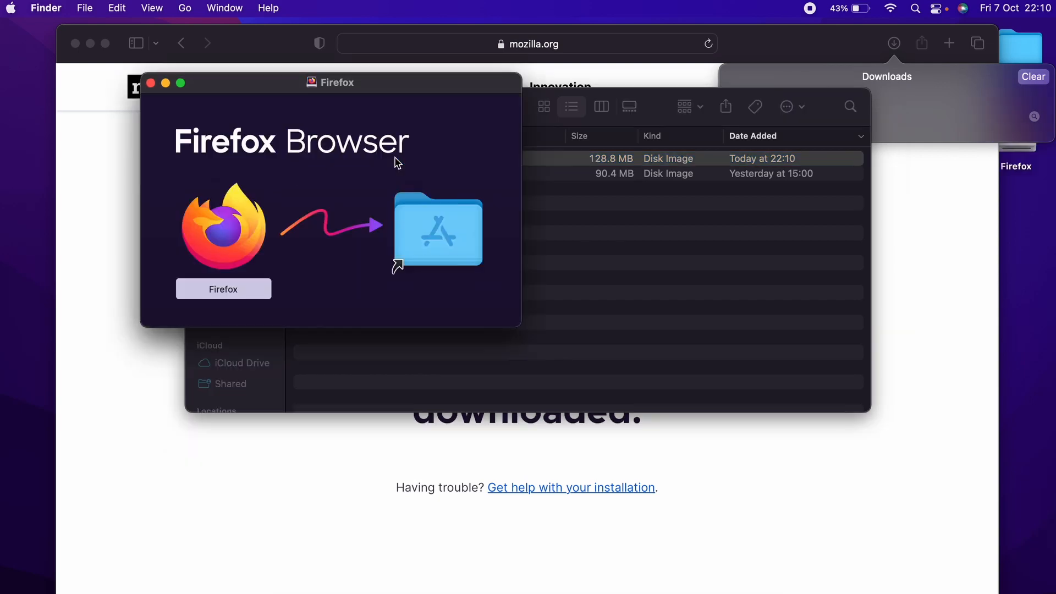
mouse_move(358, 86)
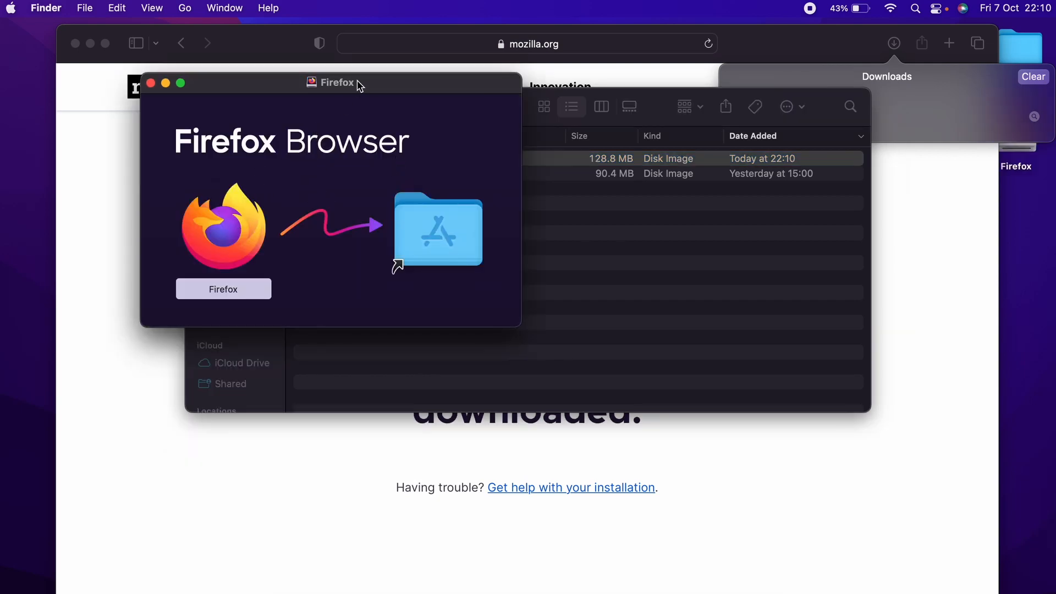
left_click_drag(359, 83, 496, 97)
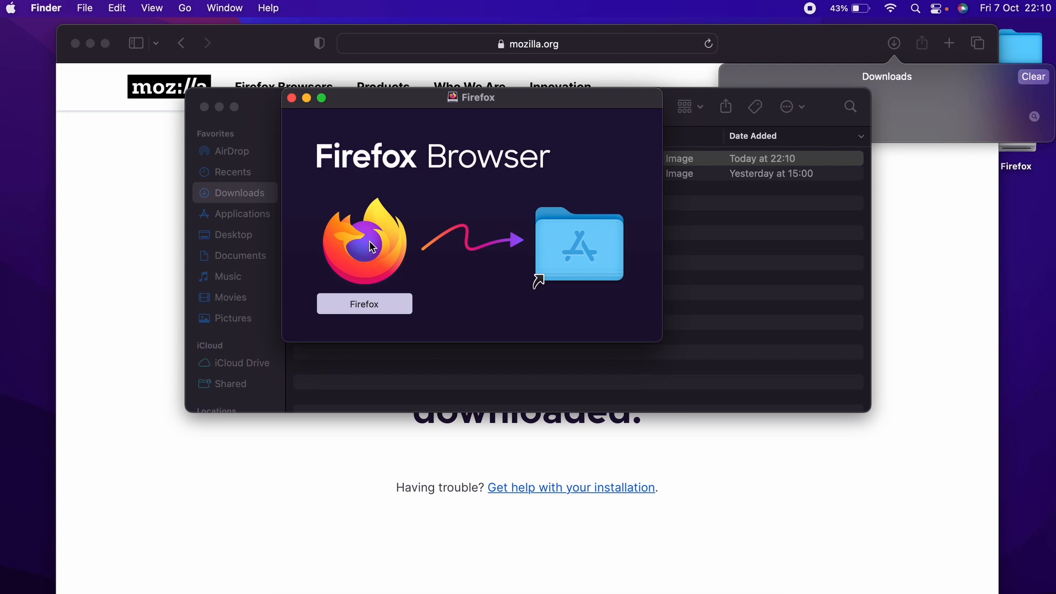
left_click_drag(364, 242, 575, 242)
type("f")
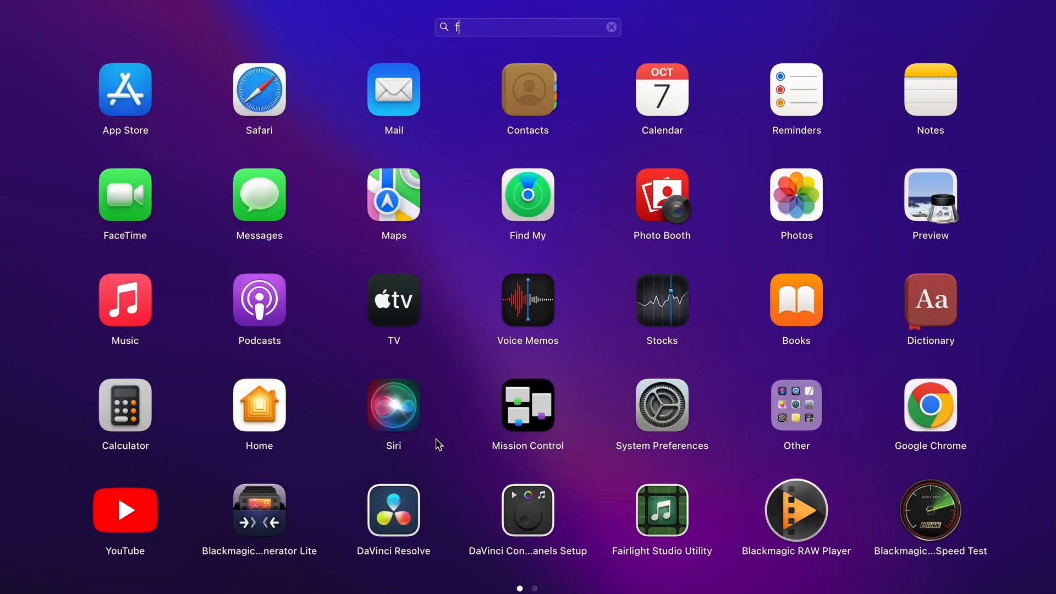
Launch Firefox from Launchpad and confirm opening the internet-downloaded app
left_click(610, 26)
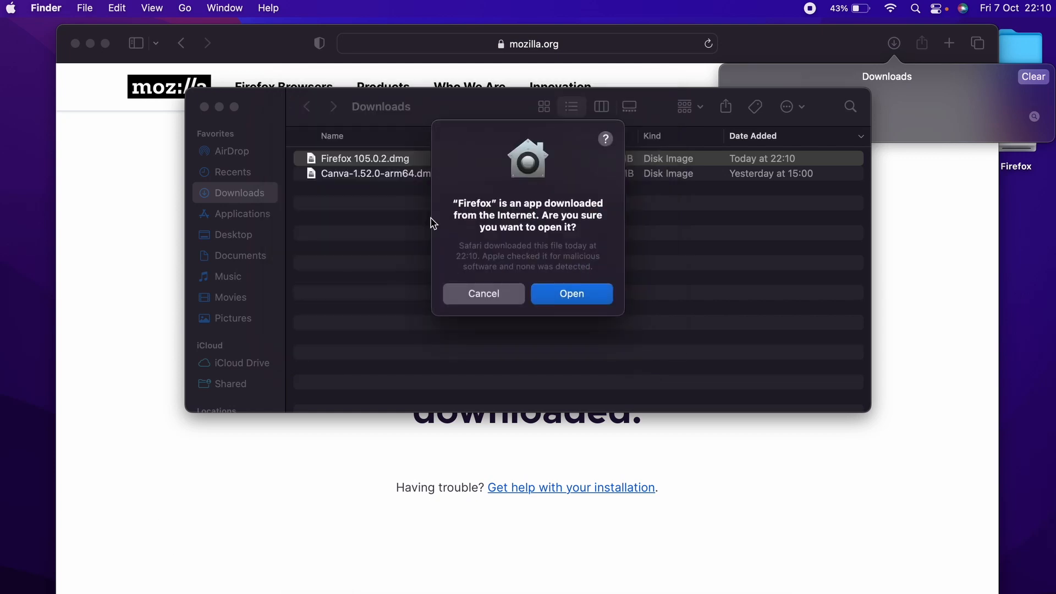
left_click(570, 294)
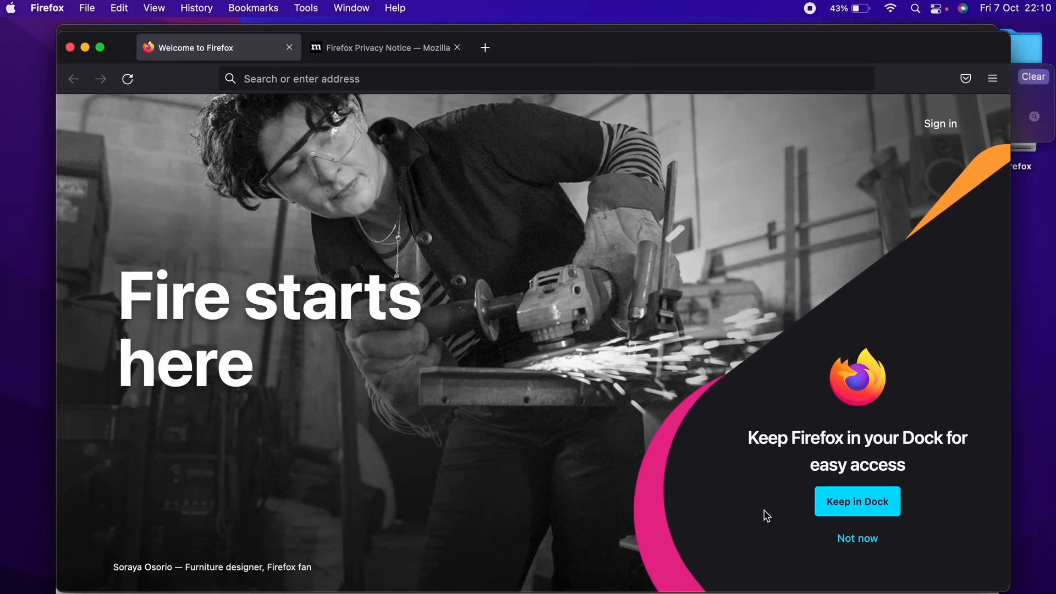
Answer "Not now" to Keep in Dock and default-browser prompts, leaving the dark New Tab page
left_click(857, 502)
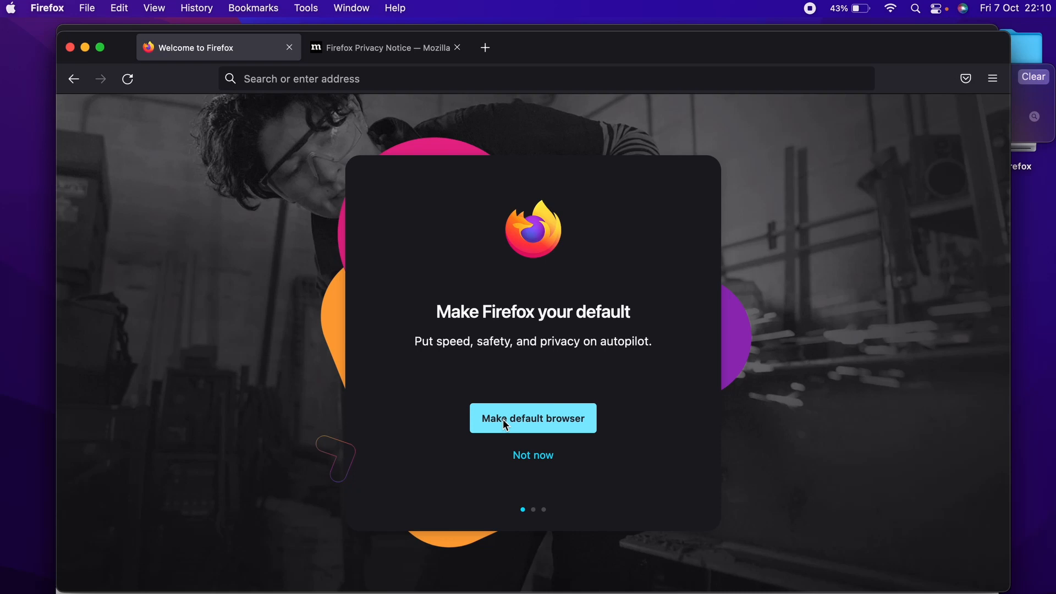
mouse_move(520, 428)
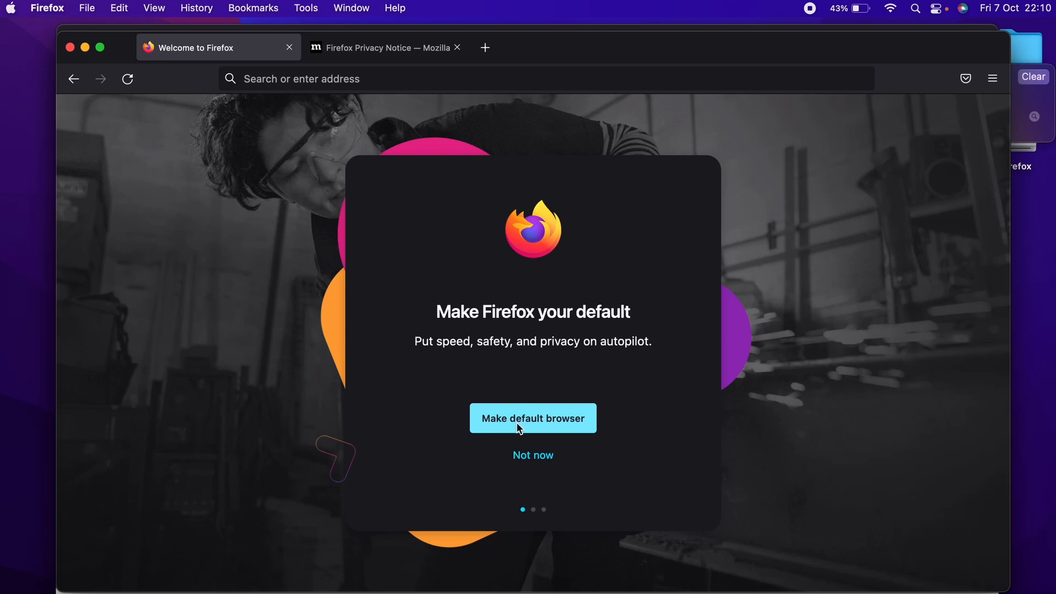
mouse_move(583, 411)
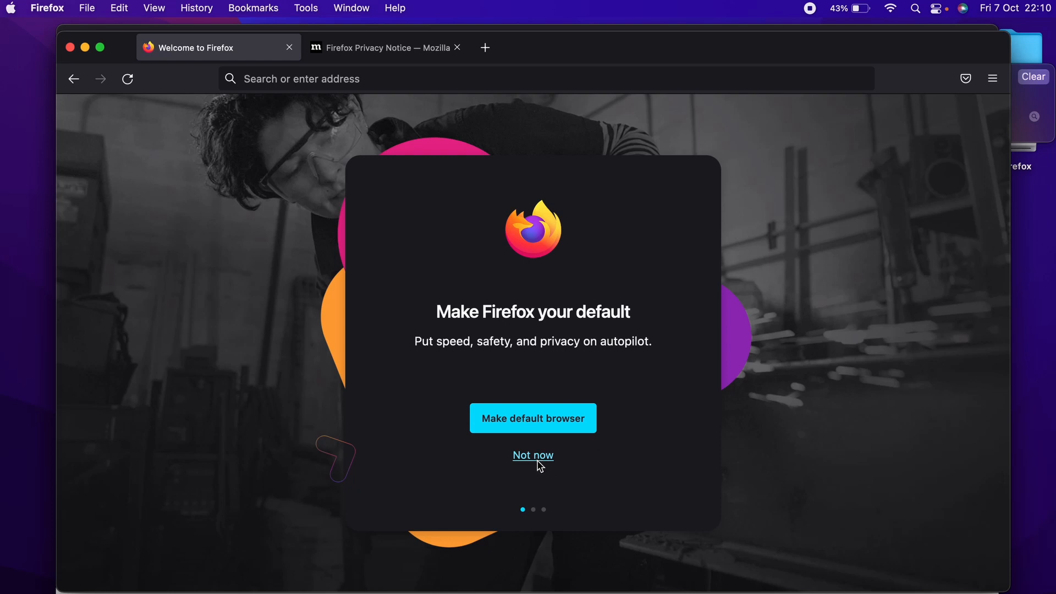
left_click(532, 455)
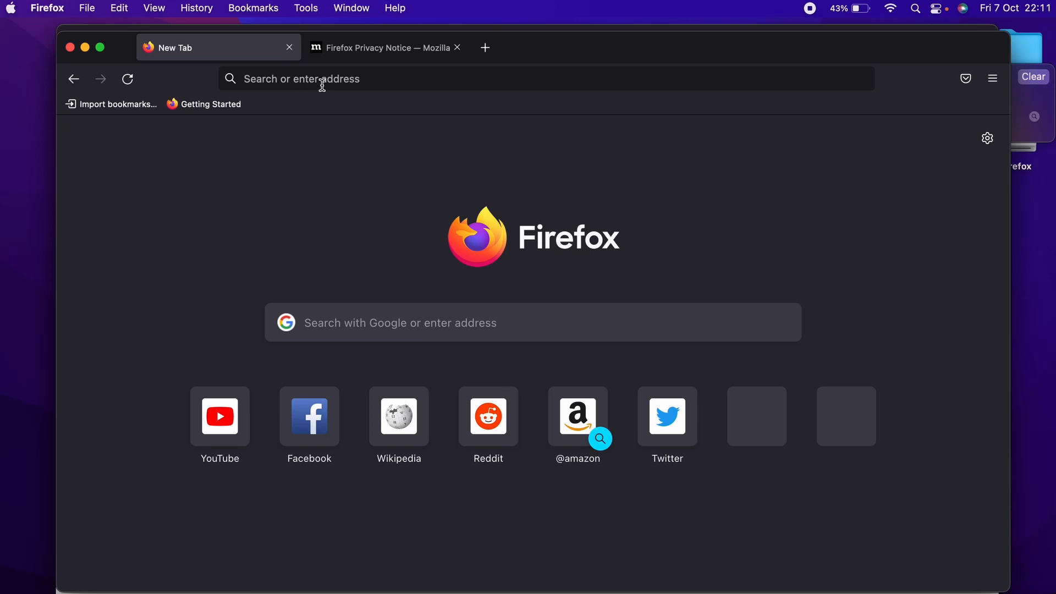
mouse_move(586, 218)
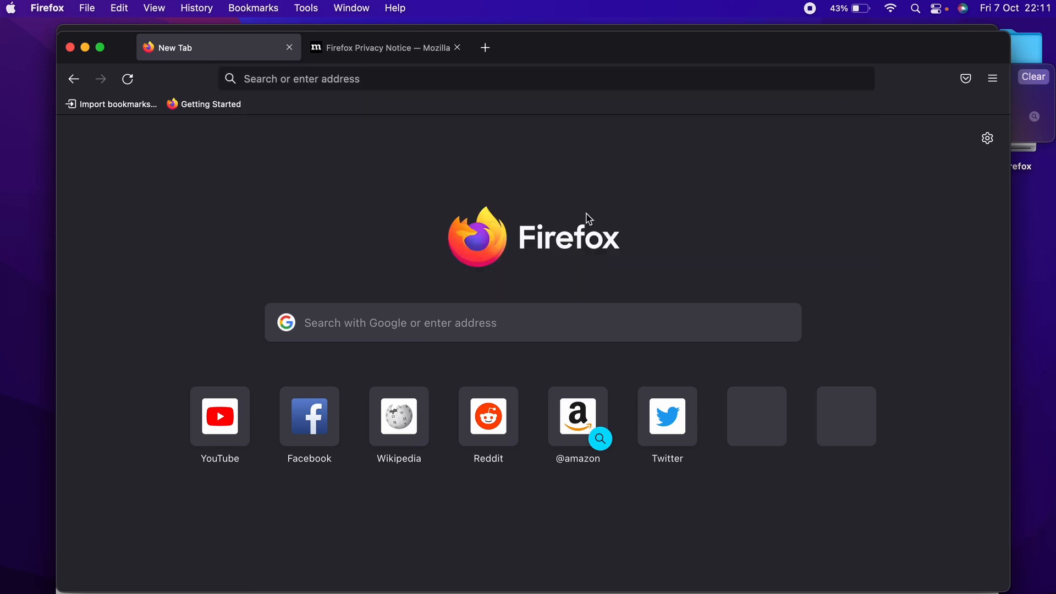